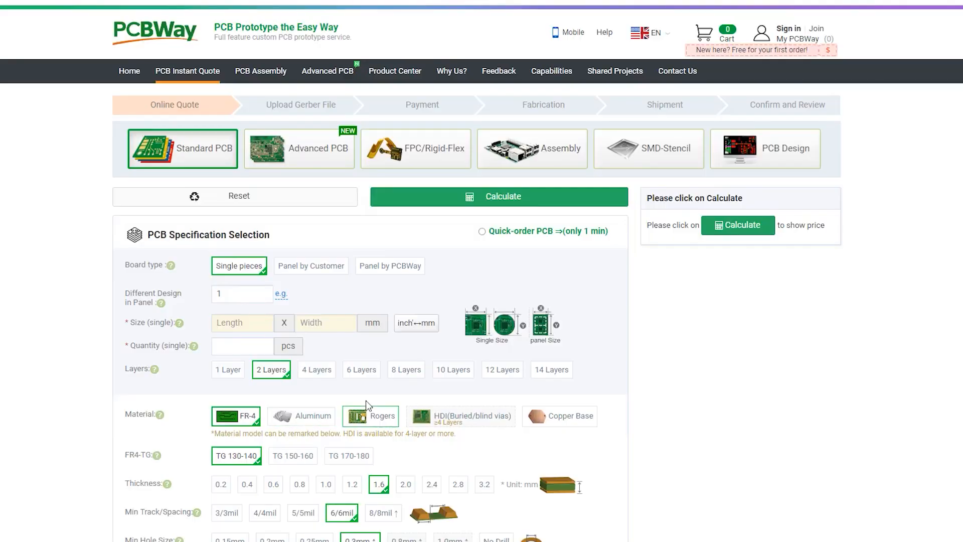
- View the PCB assembly quote form, then the Advanced PCB page with its $78 starting quote
left_click(532, 148)
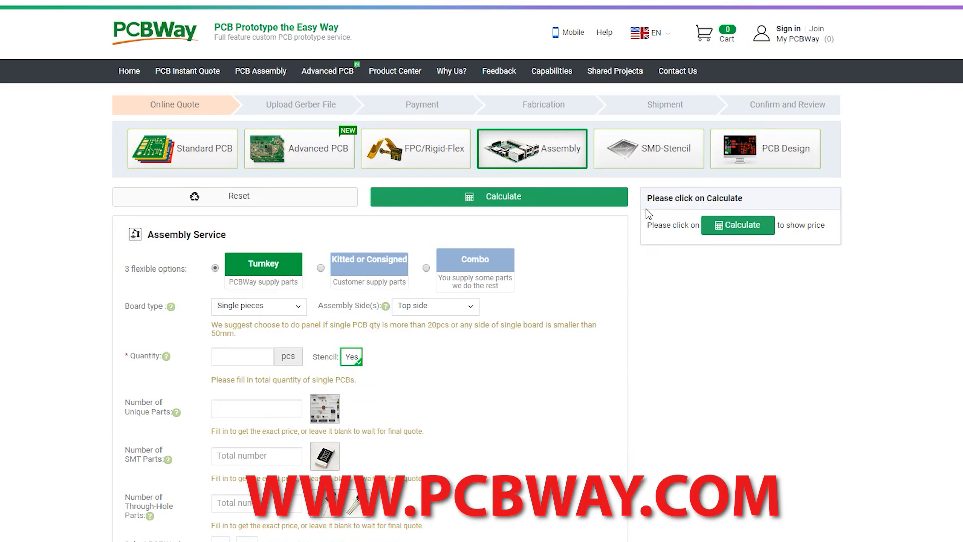
scroll("down", 3)
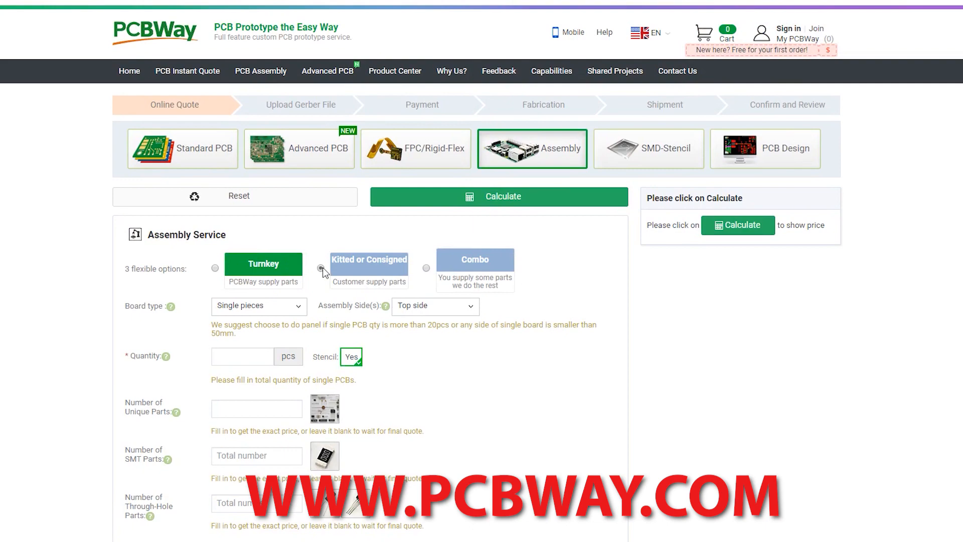
left_click(328, 71)
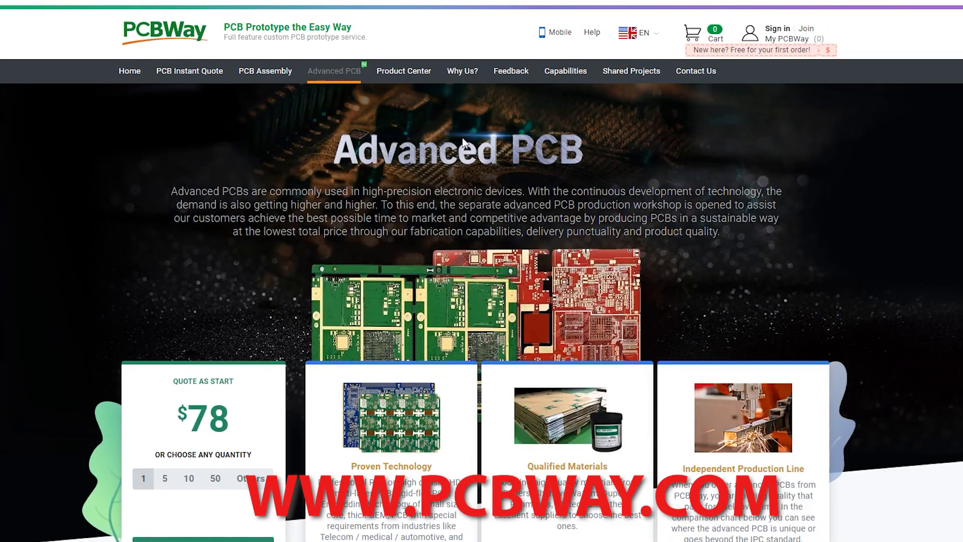
scroll("down", 3)
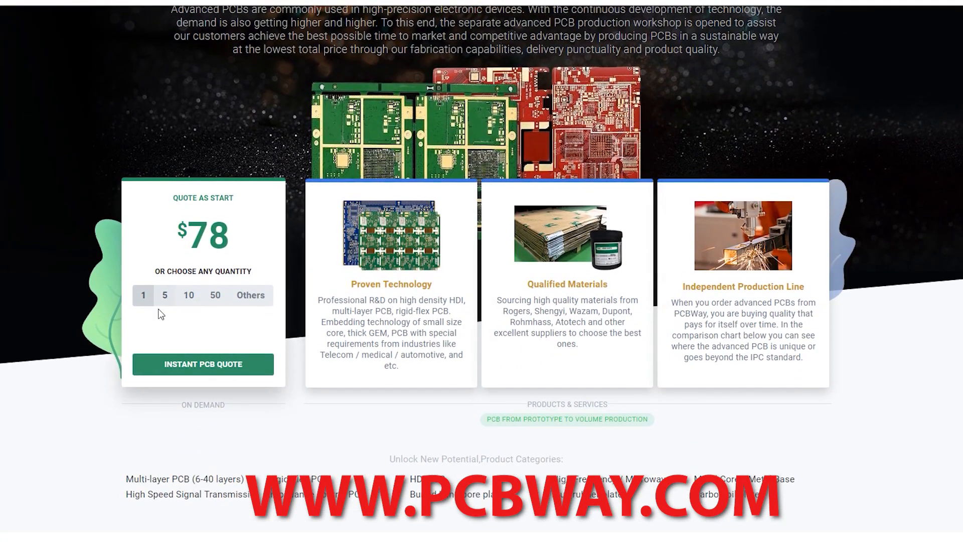
scroll("up", 3)
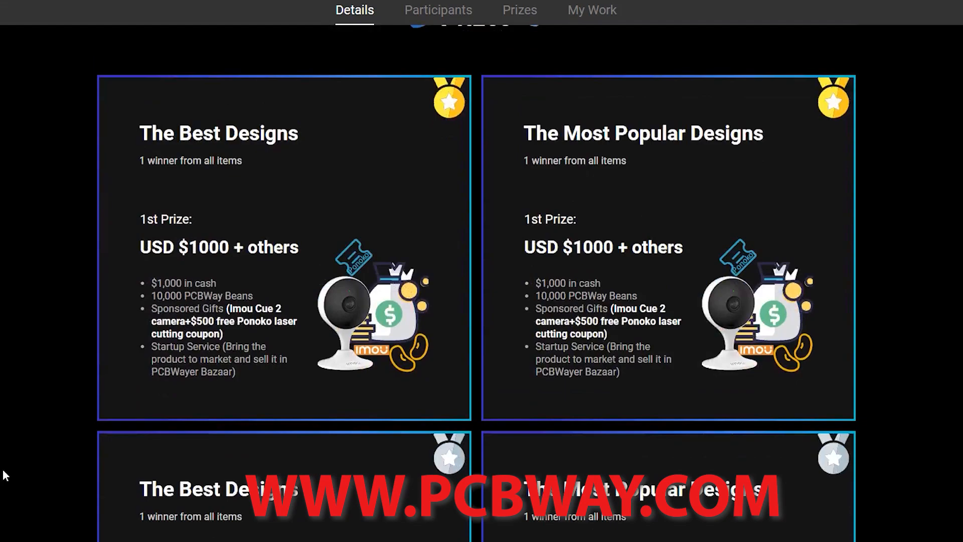
- Scroll past the second- and third-prize cards to the gallery of submitted contest entries
scroll("down", 3)
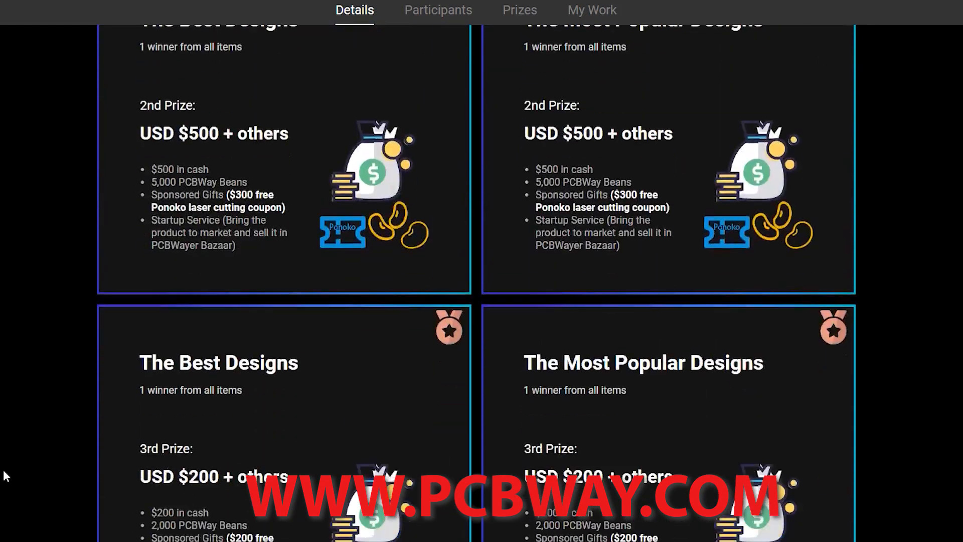
scroll("down", 3)
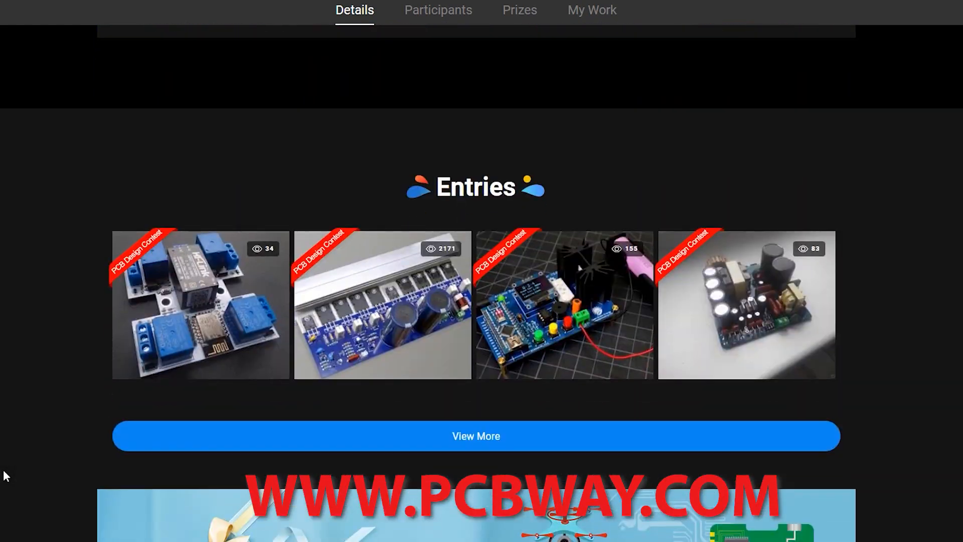